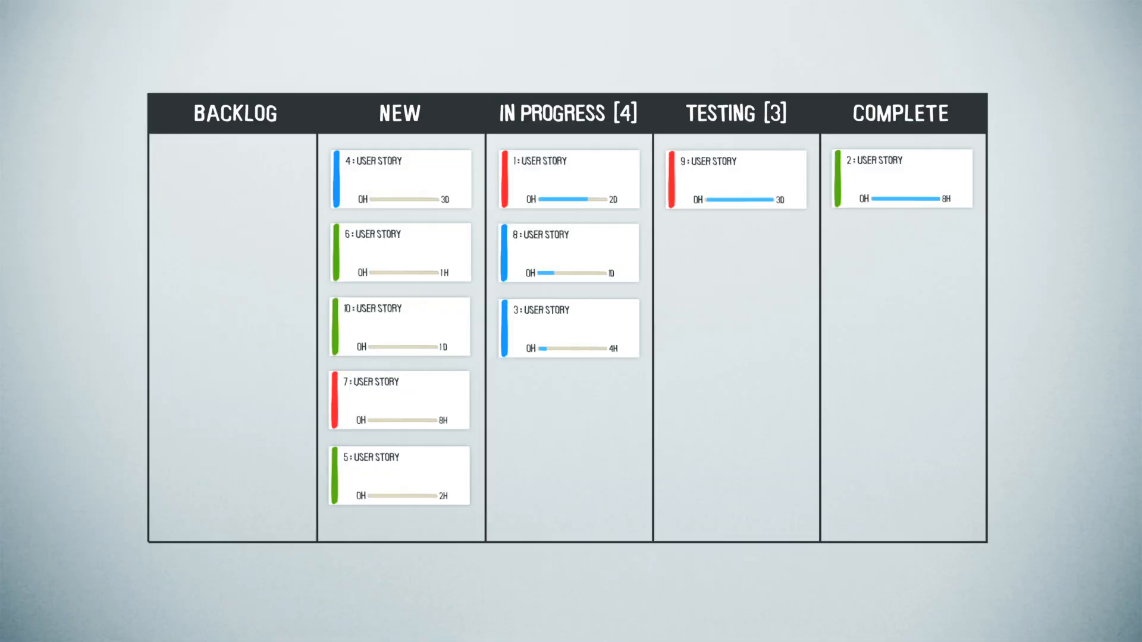
- Move the 5 : USER STORY card from New into In Progress, turning its limit-4 indicator red
{"action": "left_click_drag", "start_coordinate": [399, 476], "coordinate": [568, 400]}
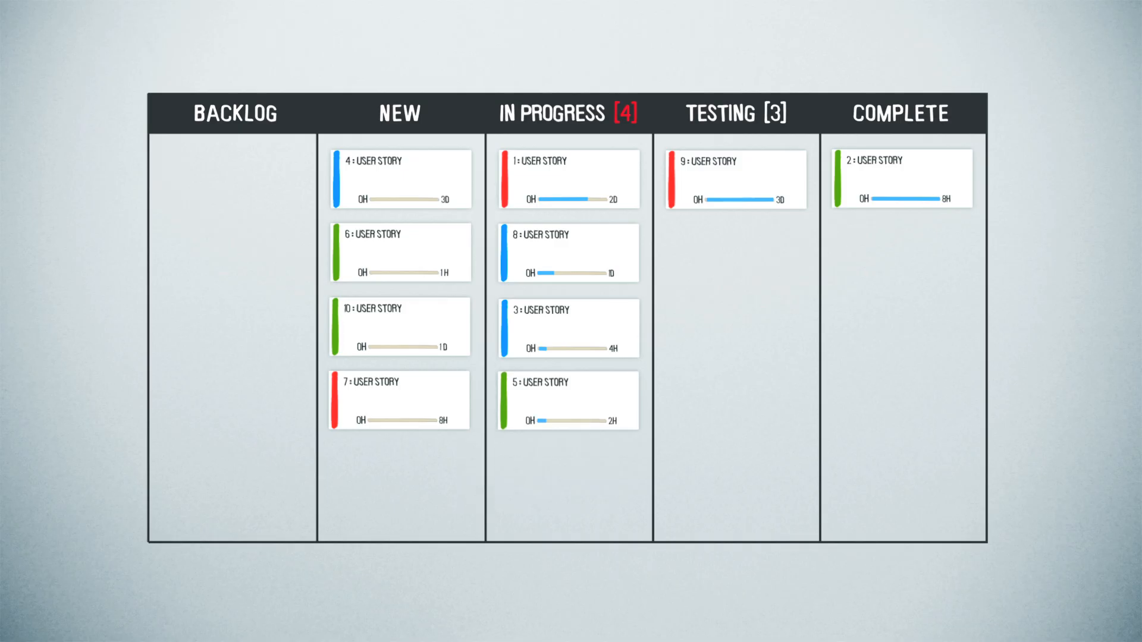